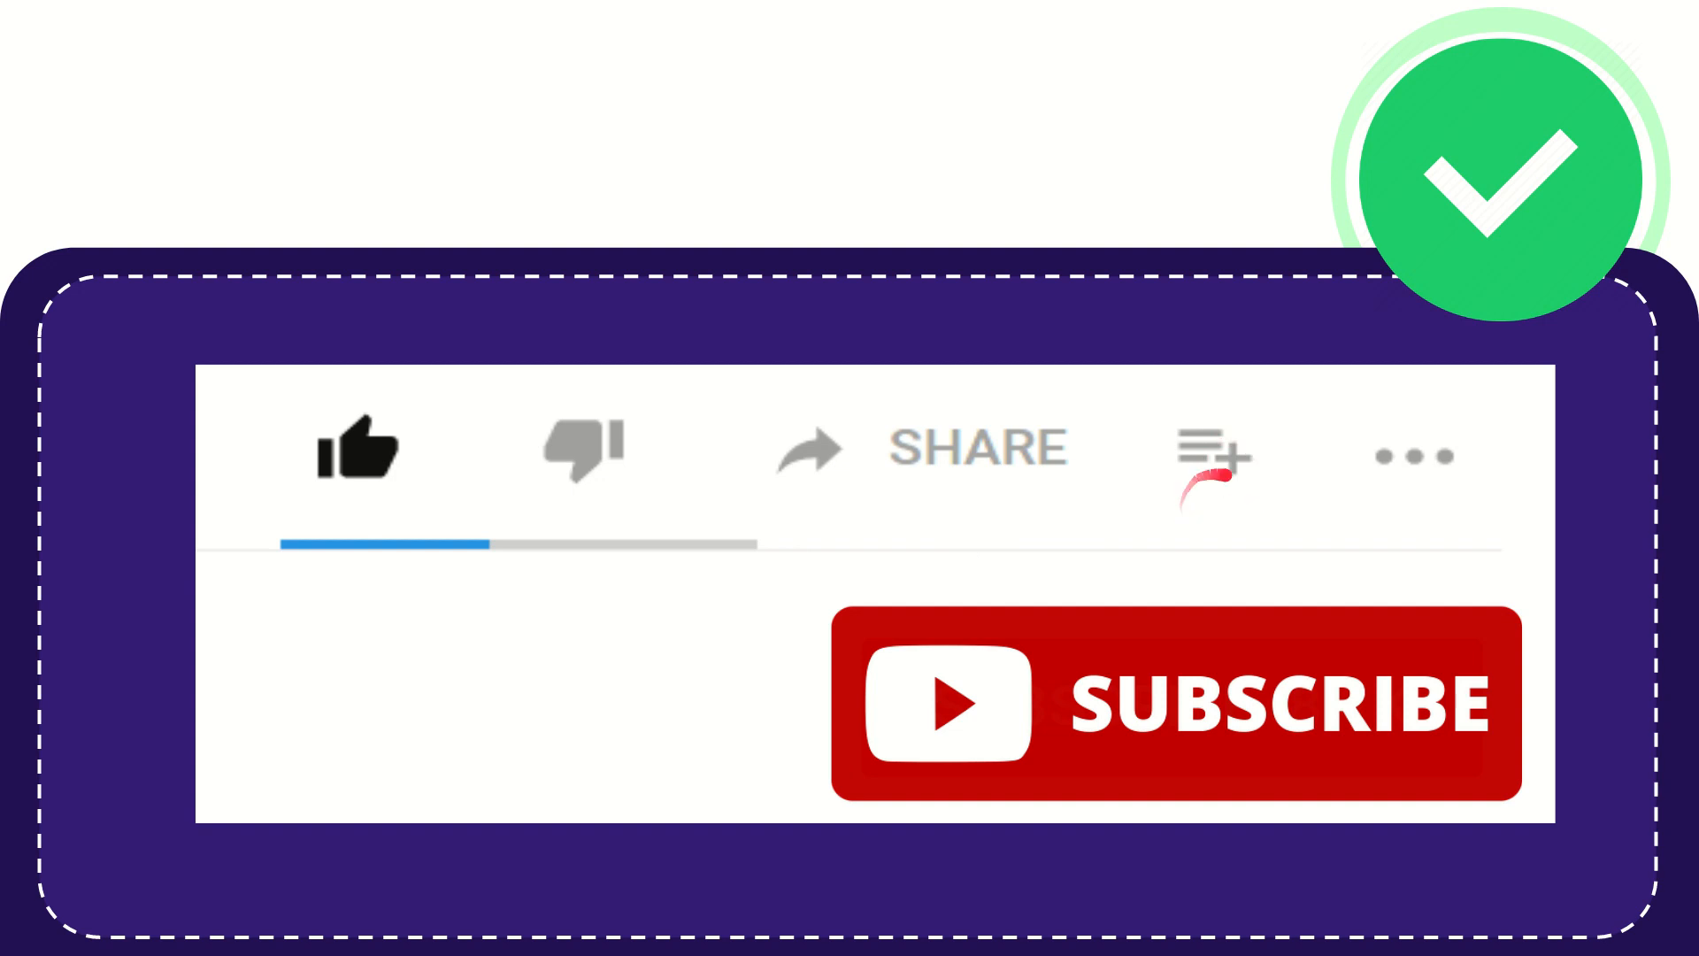
mouse_move(1382, 463)
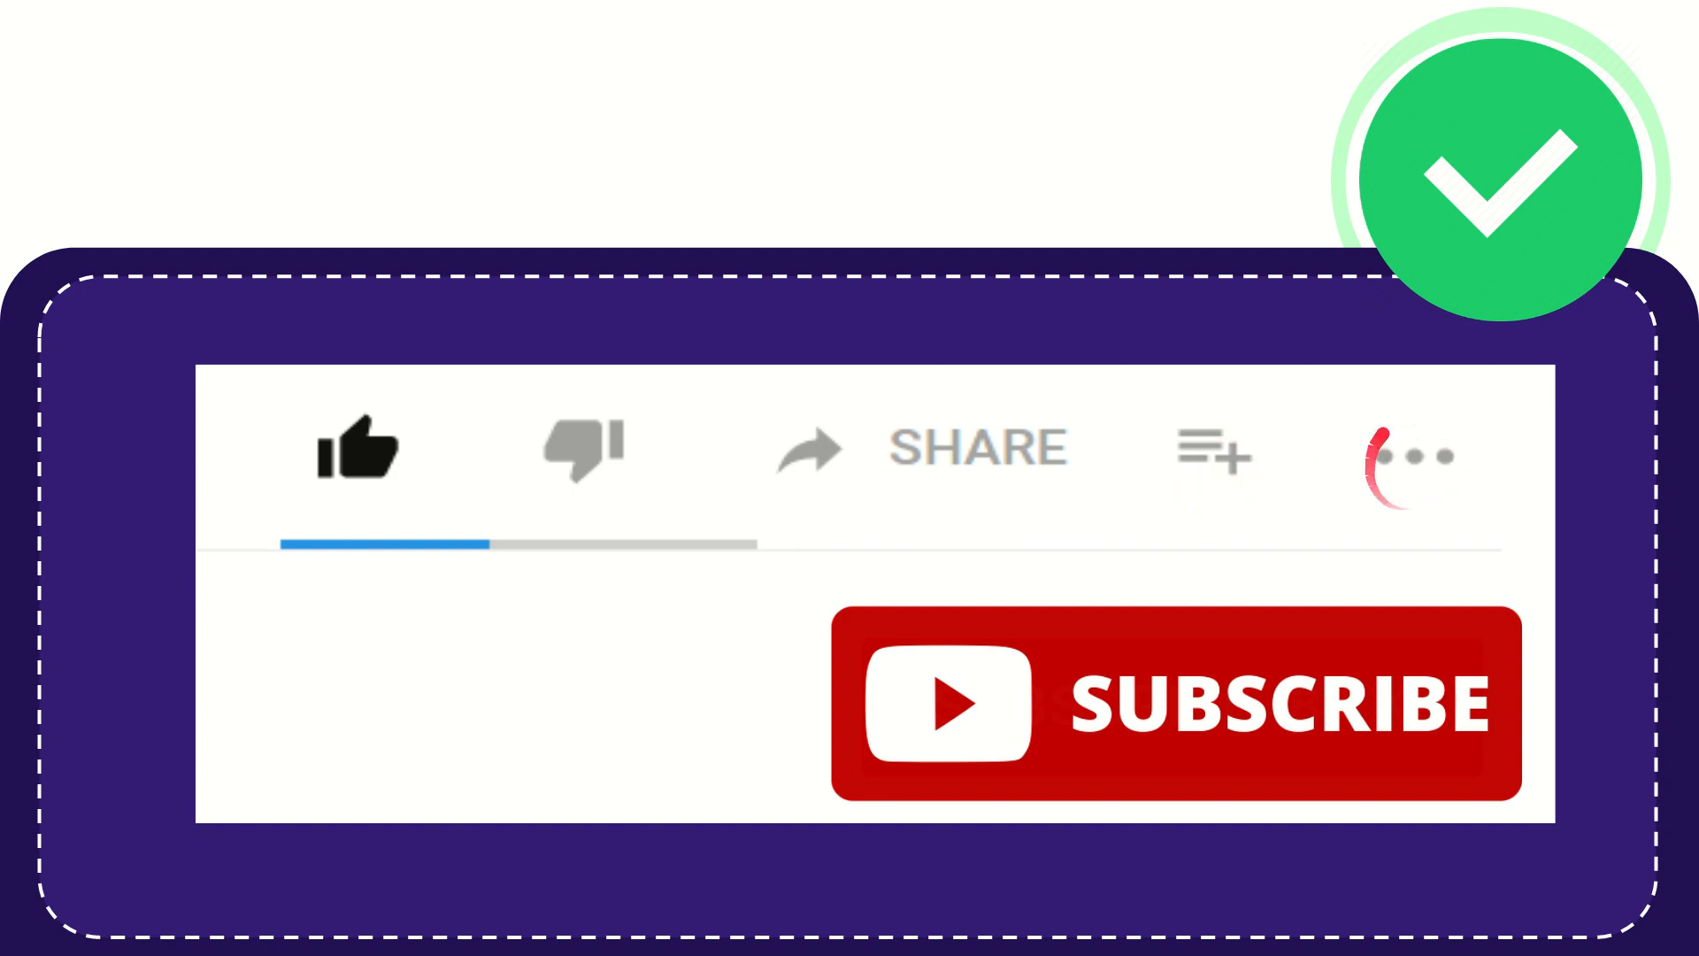